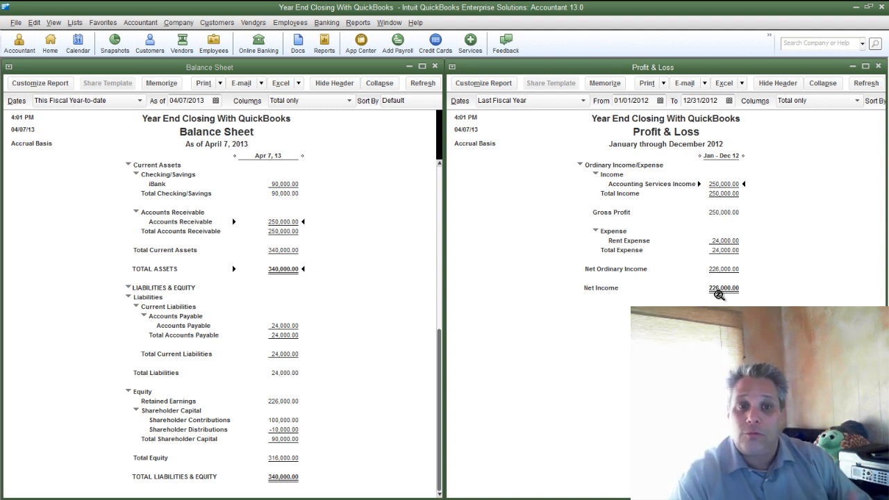
mouse_move(472, 200)
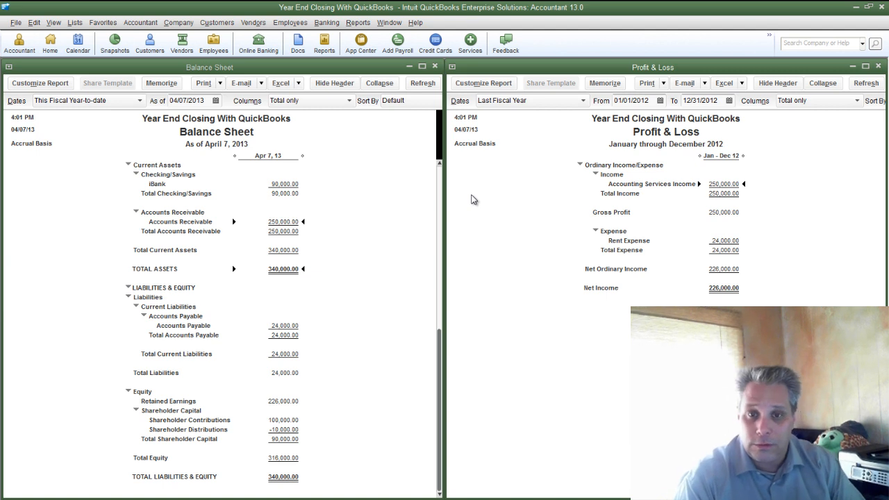
mouse_move(711, 200)
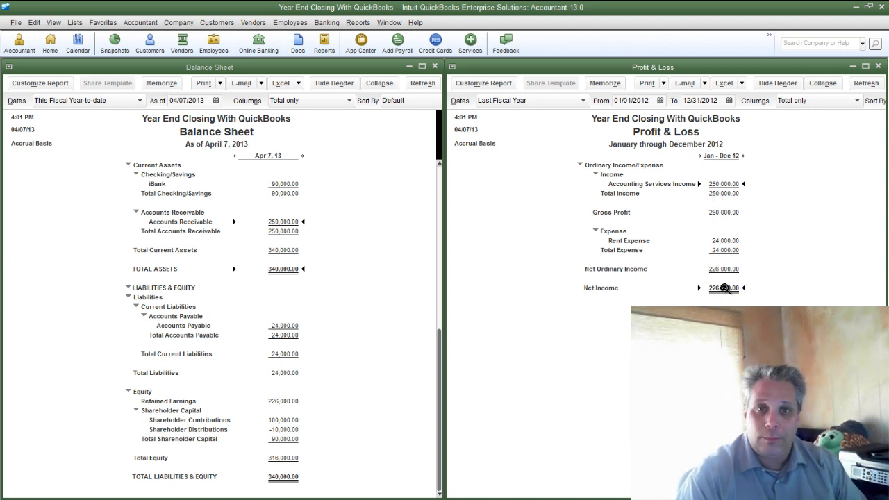
mouse_move(416, 250)
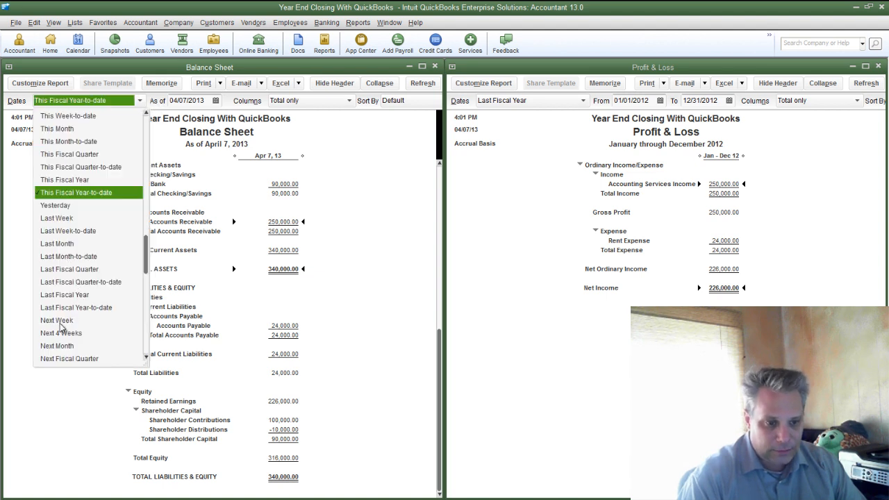
- Set the Balance Sheet dates to Last Fiscal Year, as of December 31, 2012
left_click(63, 294)
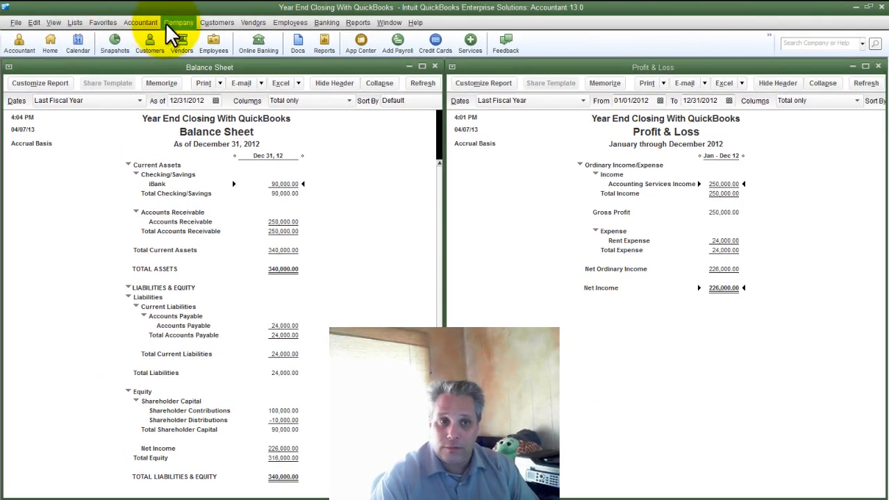
- Bring up Company Information for editing to check the fiscal year starts in January
left_click(178, 22)
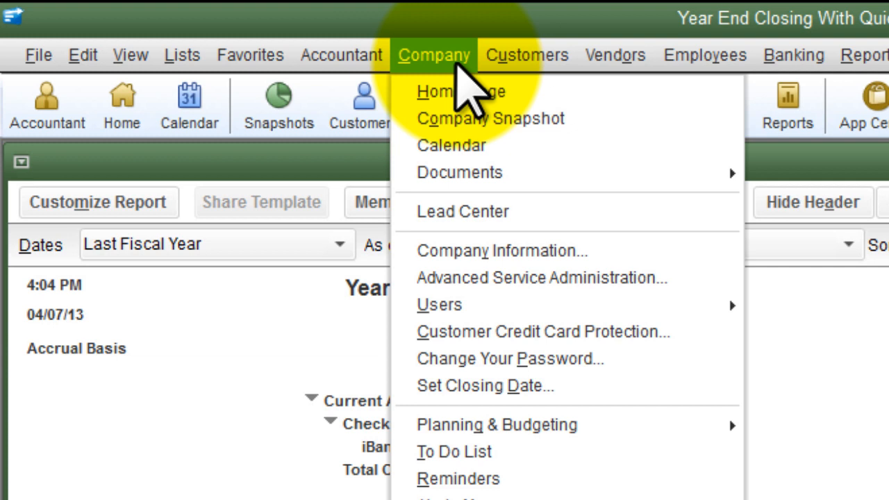
mouse_move(500, 250)
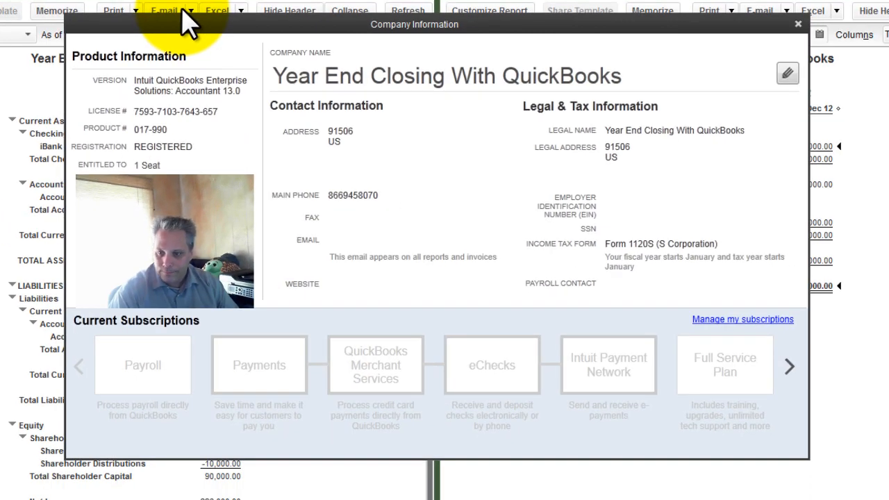
mouse_move(788, 72)
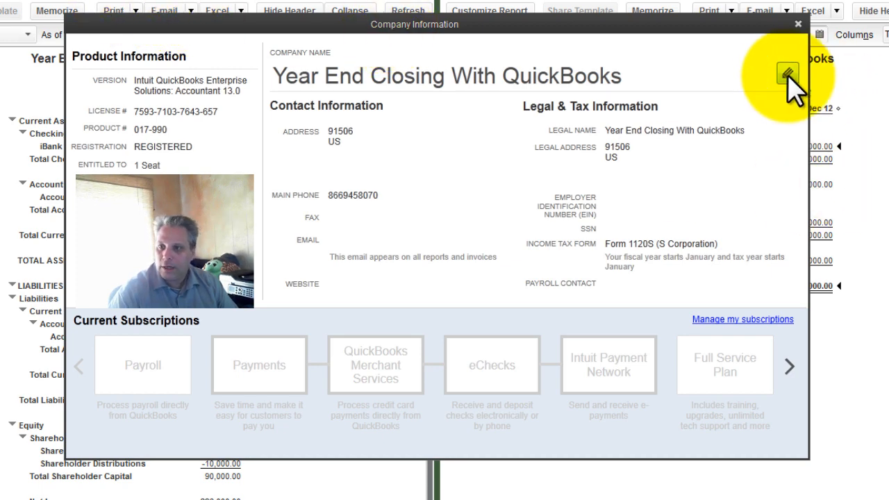
left_click(786, 75)
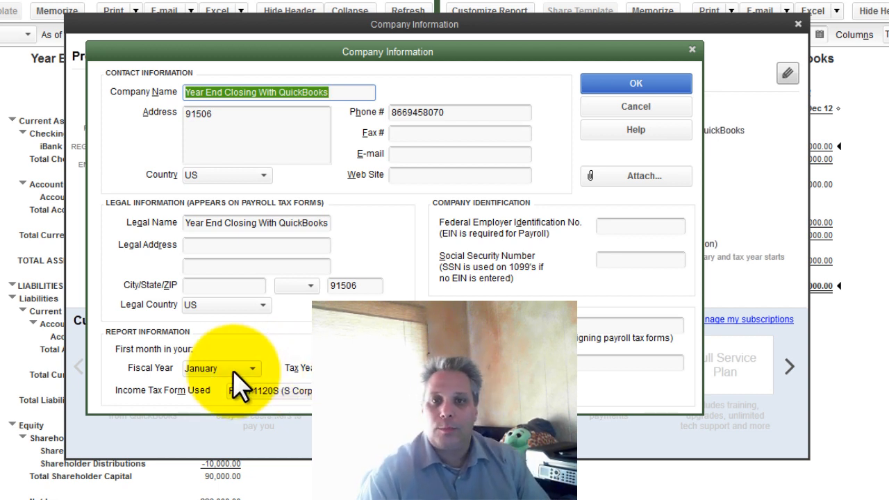
mouse_move(236, 380)
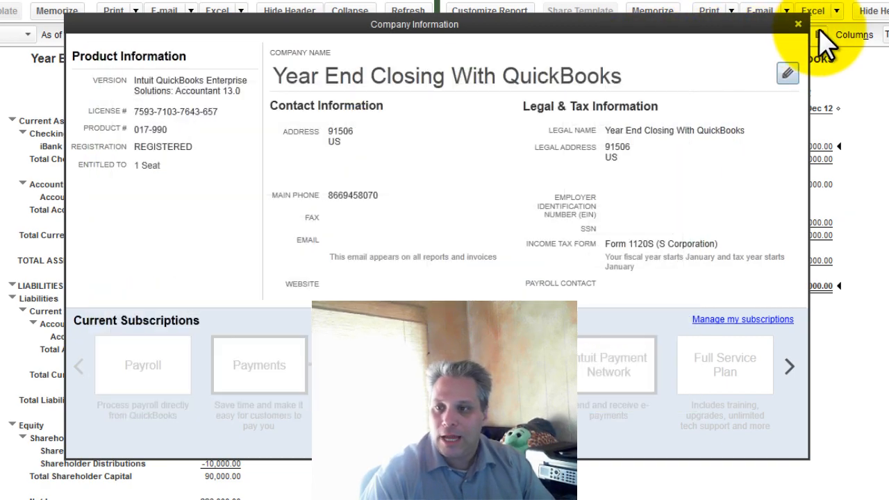
- Close Company Information and move the report's As of calendar forward to January 2013
left_click(797, 24)
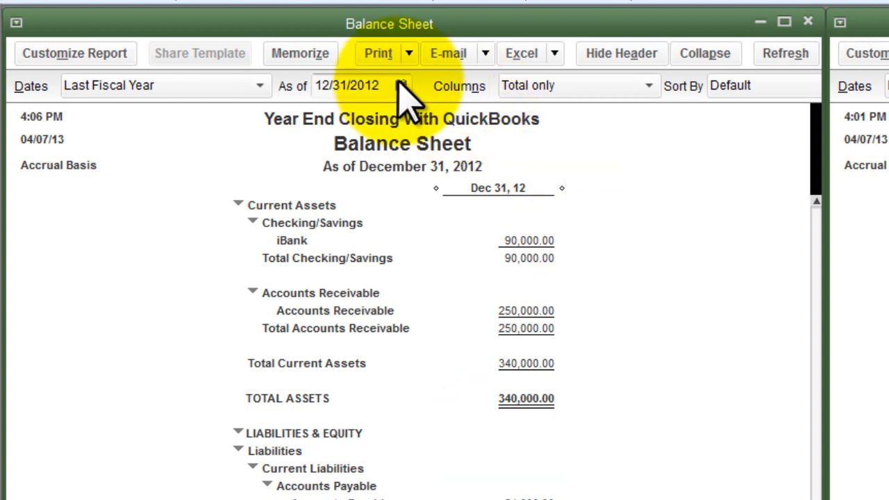
left_click(400, 86)
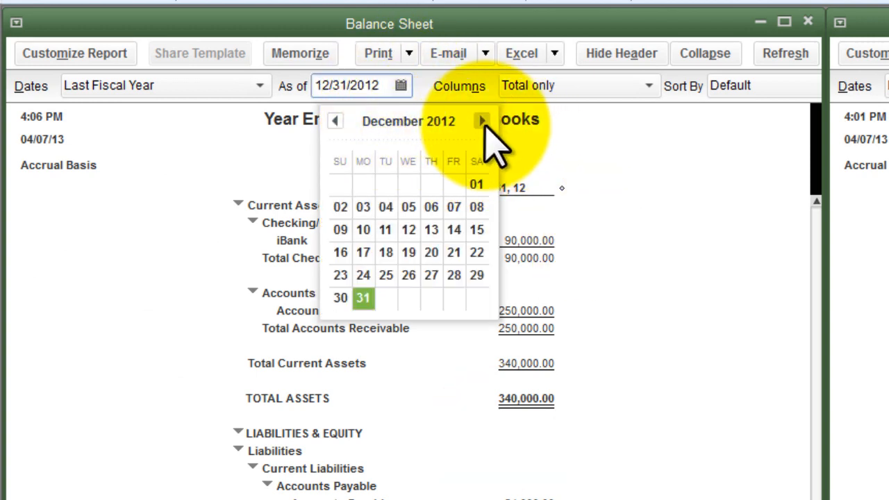
left_click(482, 120)
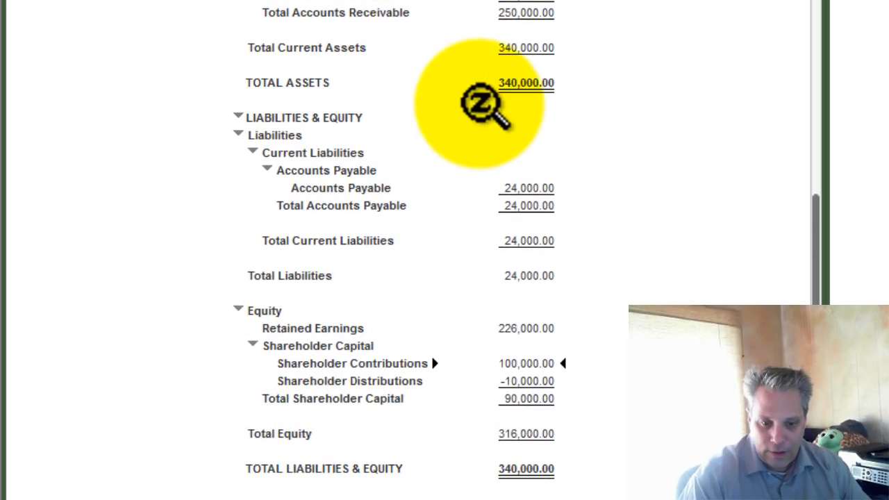
mouse_move(527, 328)
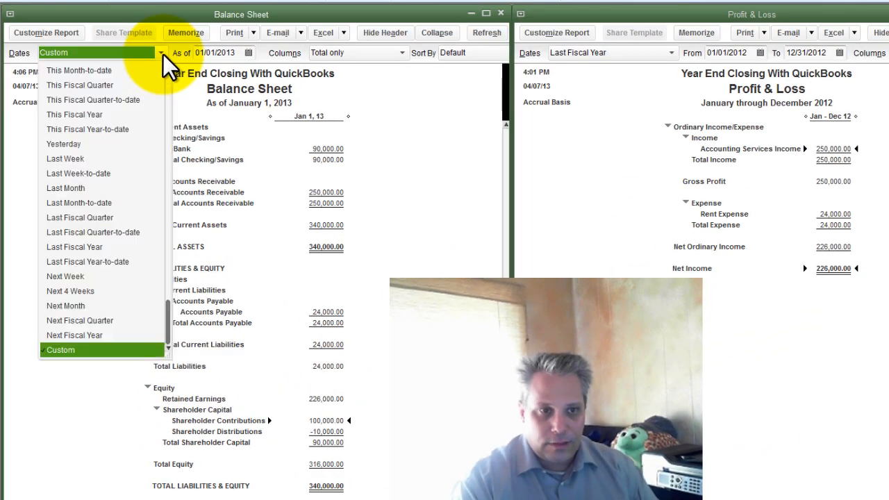
mouse_move(75, 250)
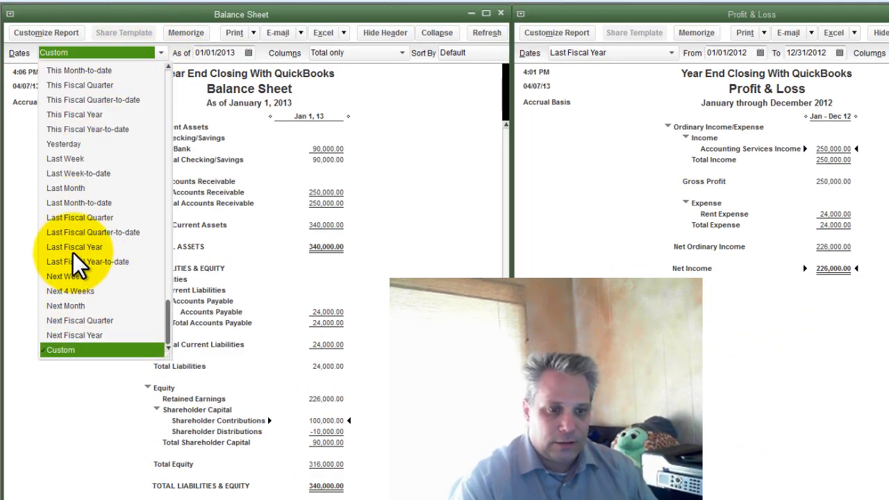
left_click(74, 247)
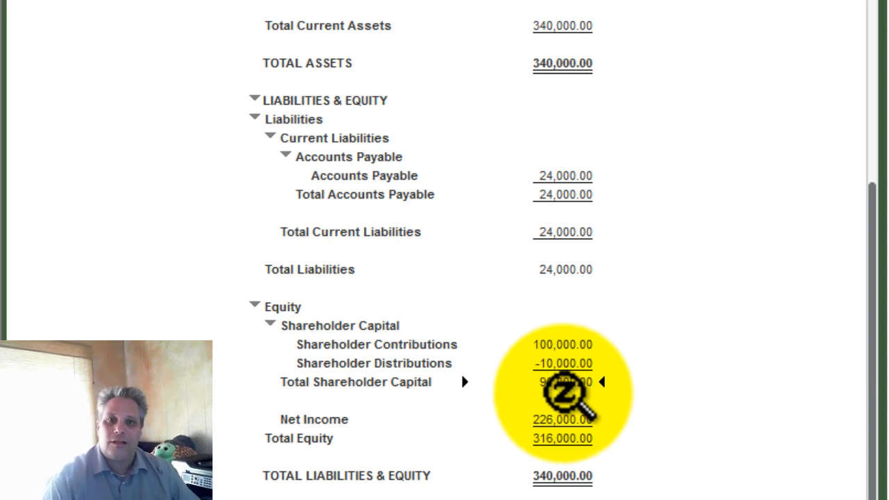
scroll("down", 3)
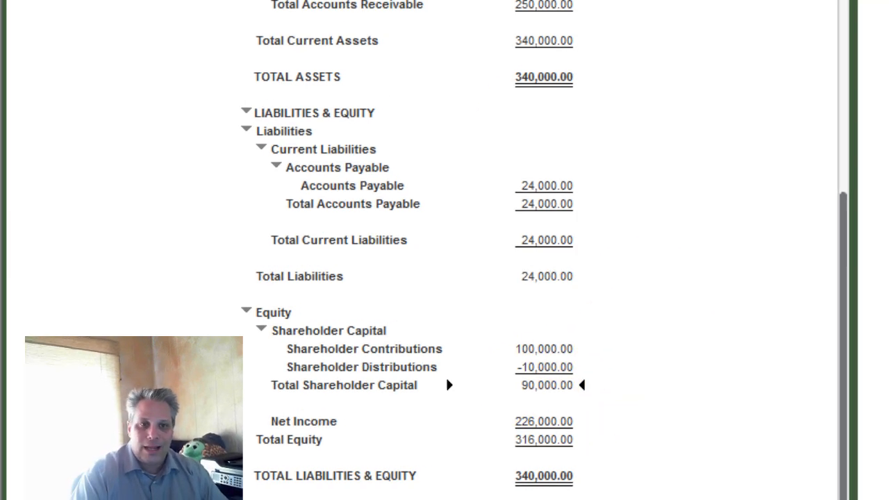
left_click(211, 100)
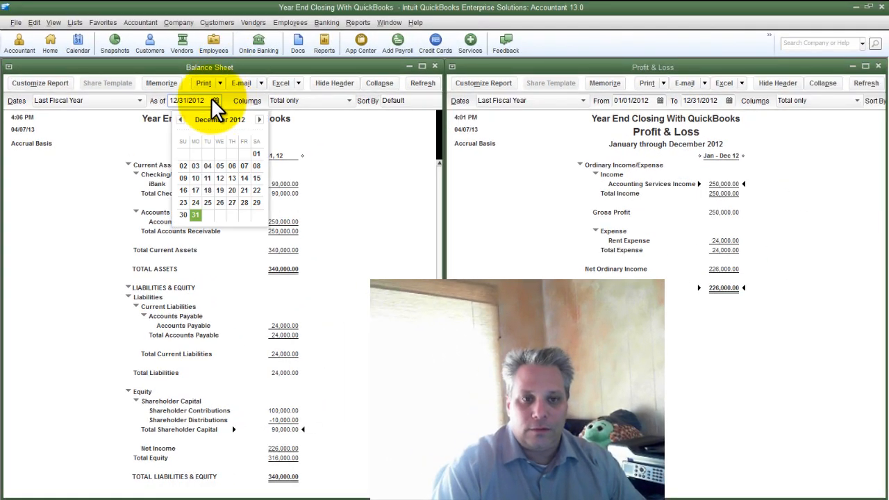
left_click(259, 119)
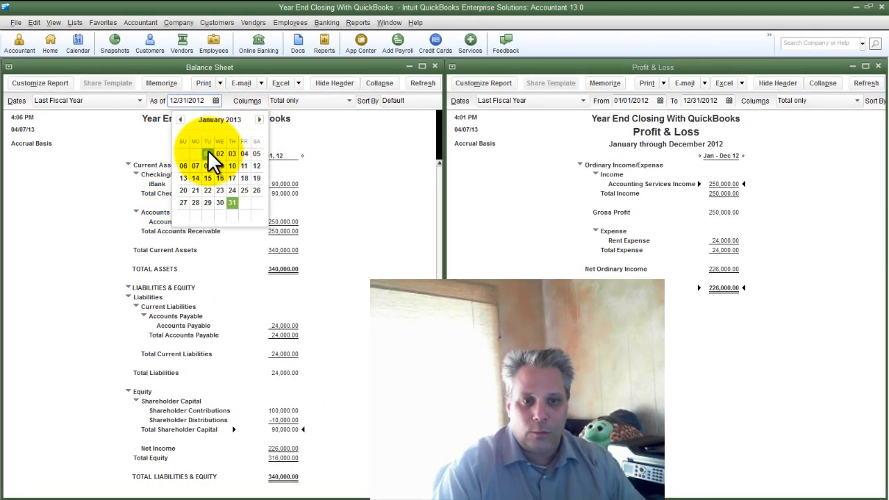
left_click(195, 153)
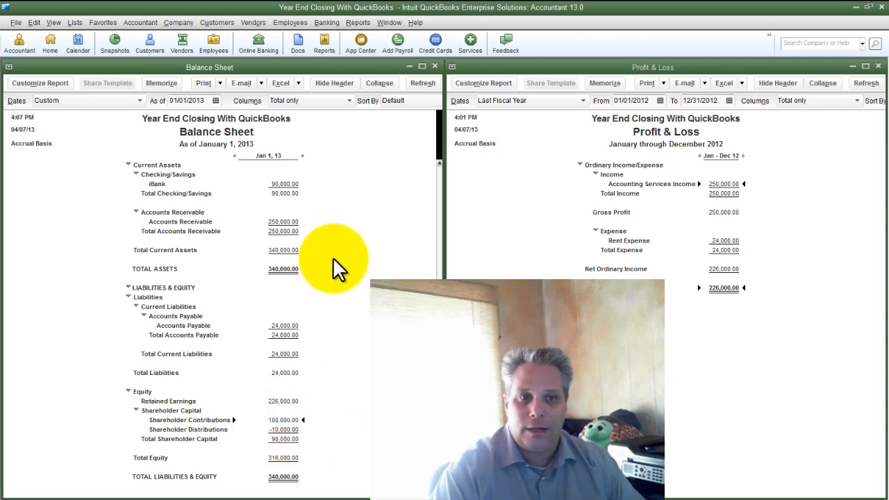
- Start a new general journal entry via Company, dismiss the numbering notice and date it 01/01/2013
left_click(303, 25)
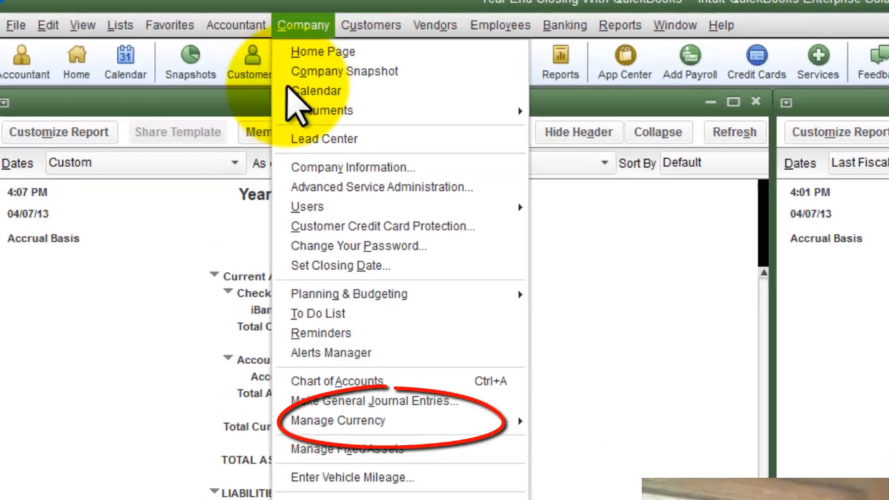
left_click(373, 400)
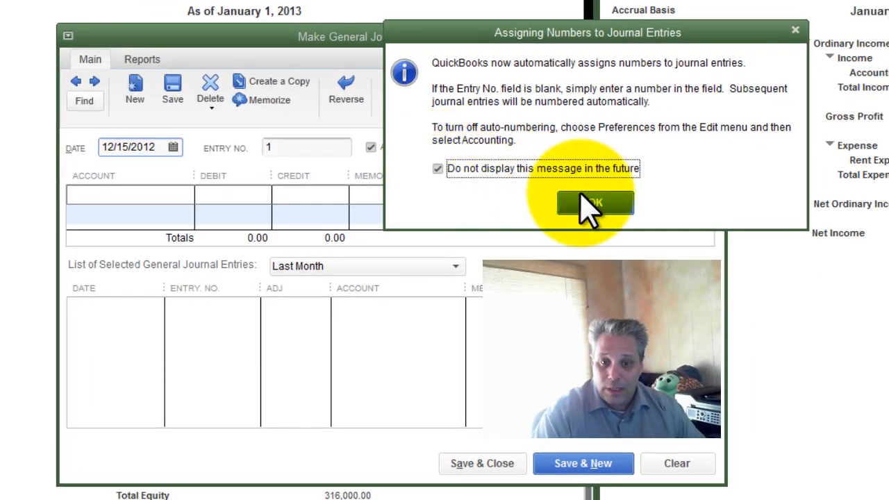
left_click(594, 203)
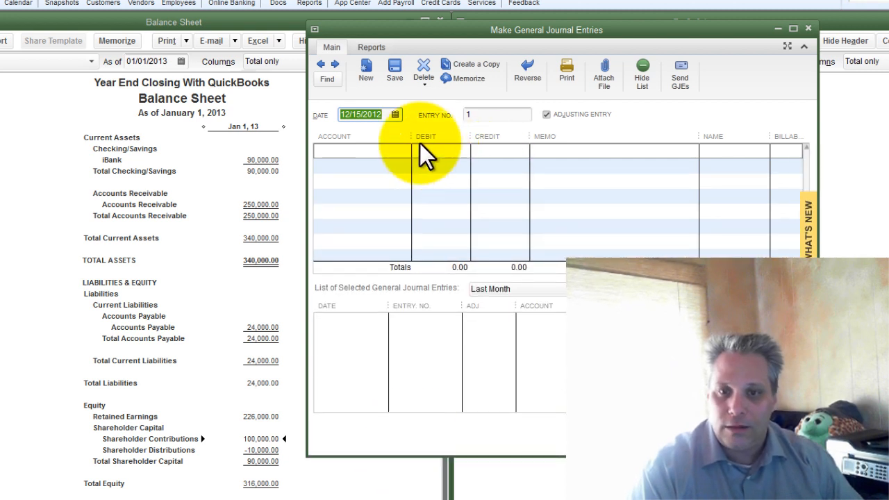
type("1.1")
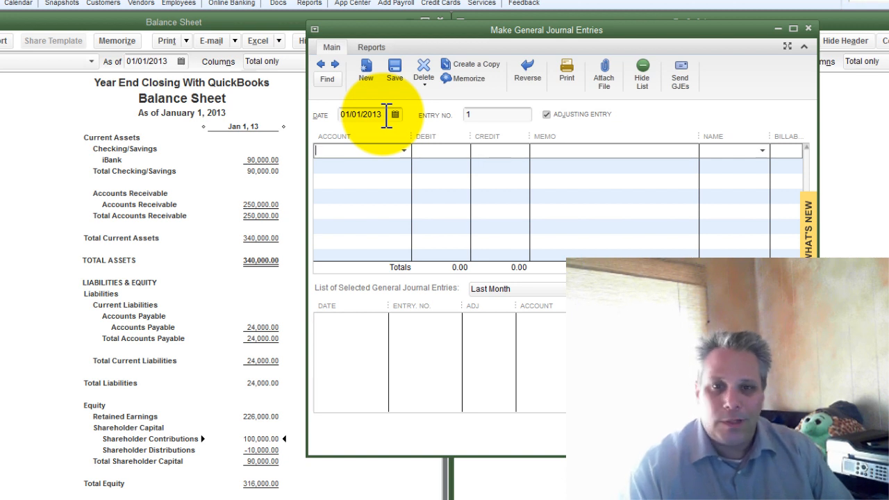
mouse_move(472, 42)
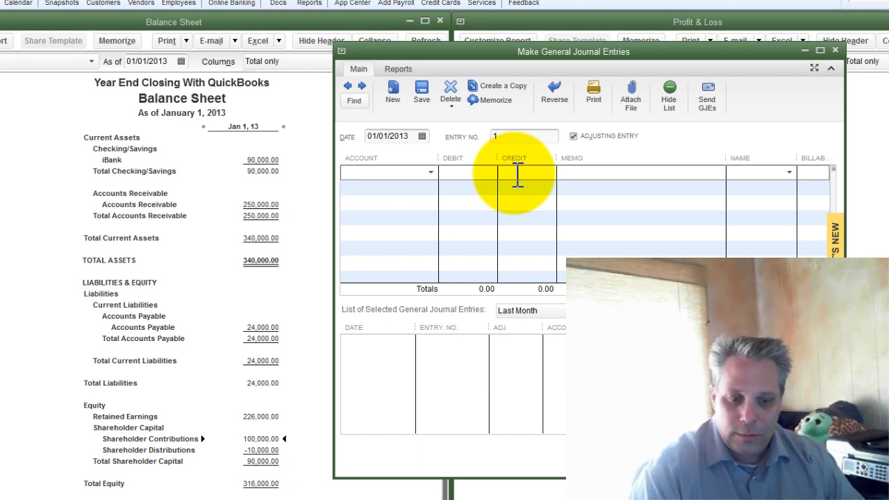
- Enter lines for Shareholder Contributions debit 100,000, Shareholder Distributions credit 10,000 and Retained Earnings credit 90,000
left_click(388, 172)
type("Share")
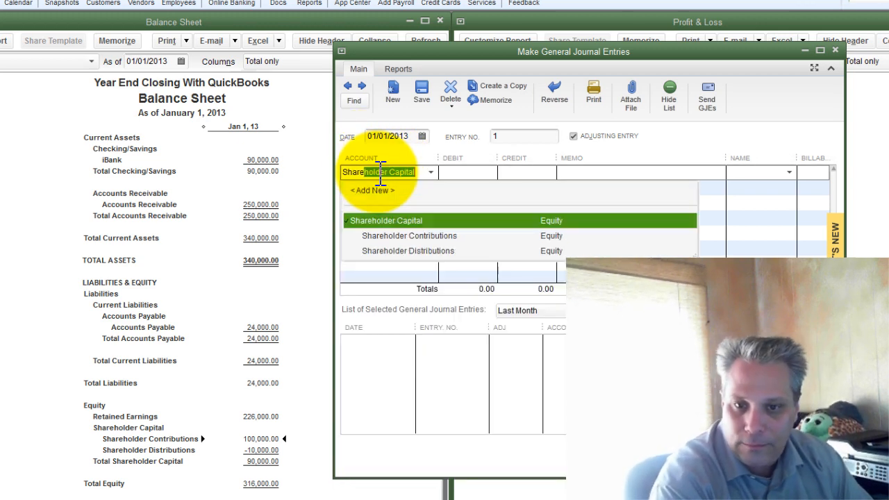
left_click(408, 236)
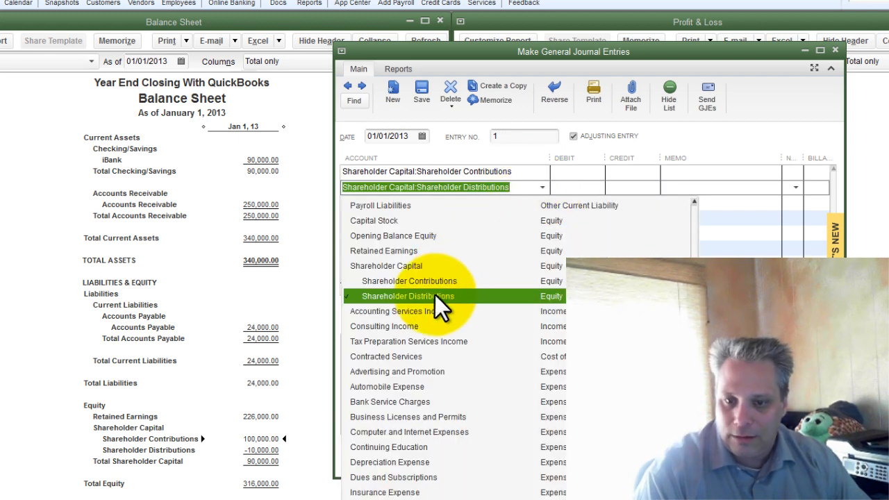
left_click(408, 296)
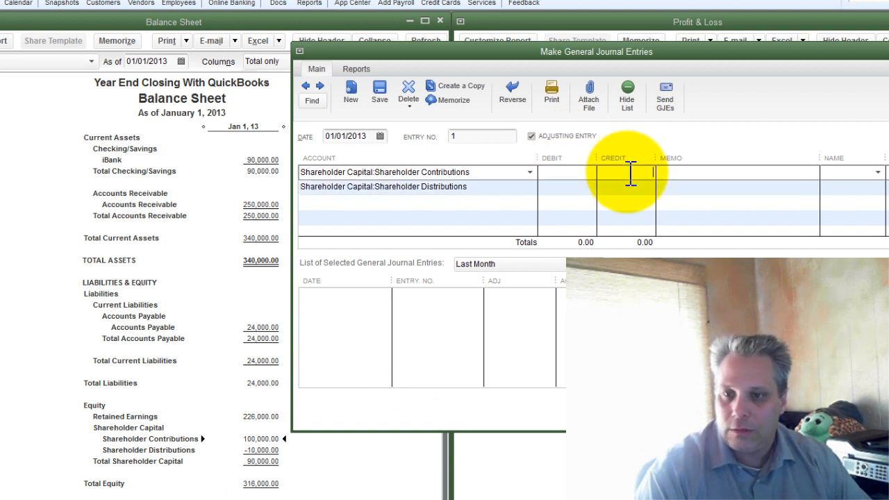
type("10,000.00")
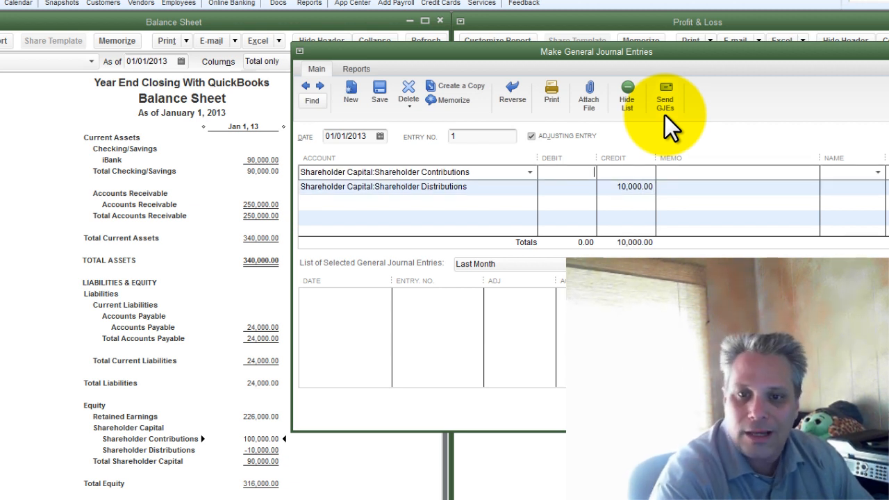
type("10000")
left_click(417, 201)
type("Re")
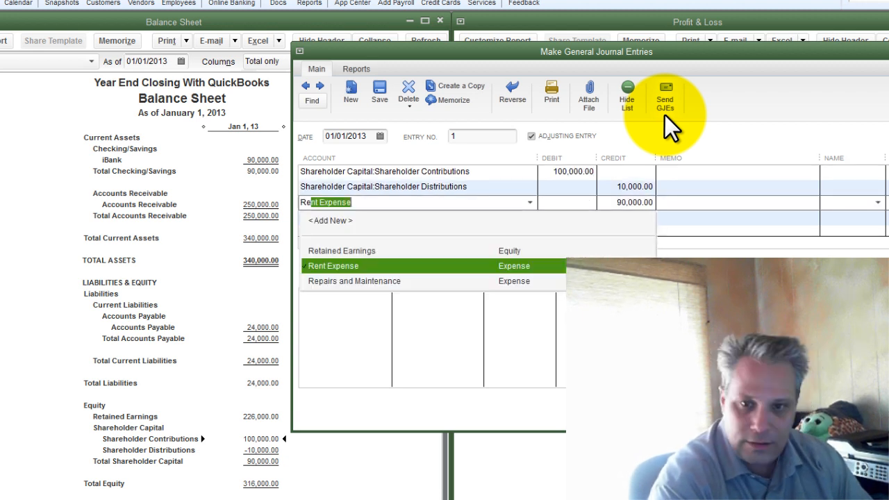
left_click(341, 250)
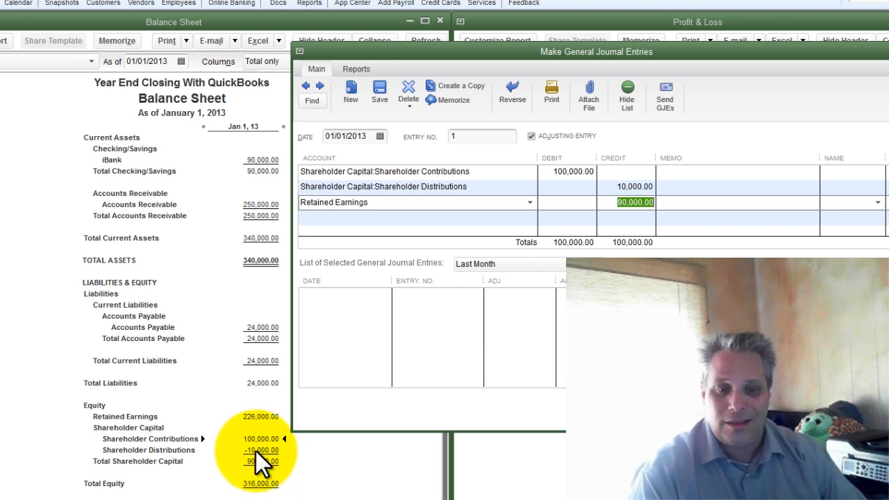
mouse_move(261, 427)
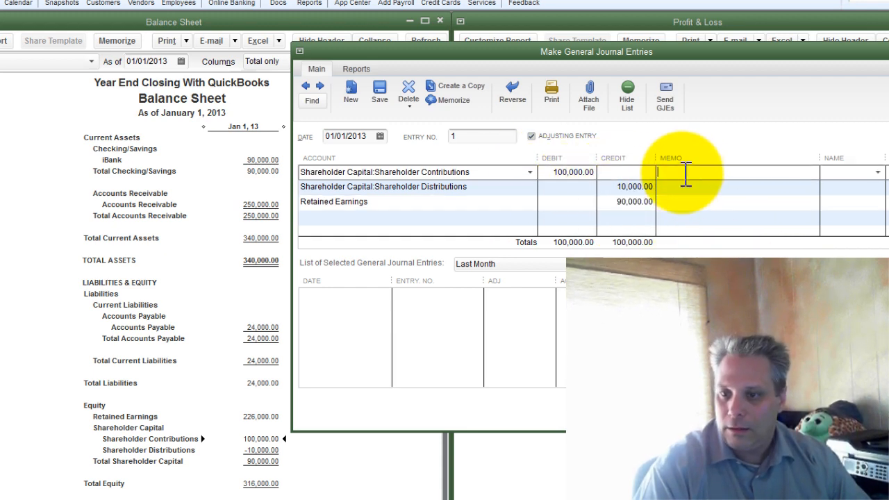
- Enter the memo 'Close out equity section from 12/31' on the first journal line
type("Close ou")
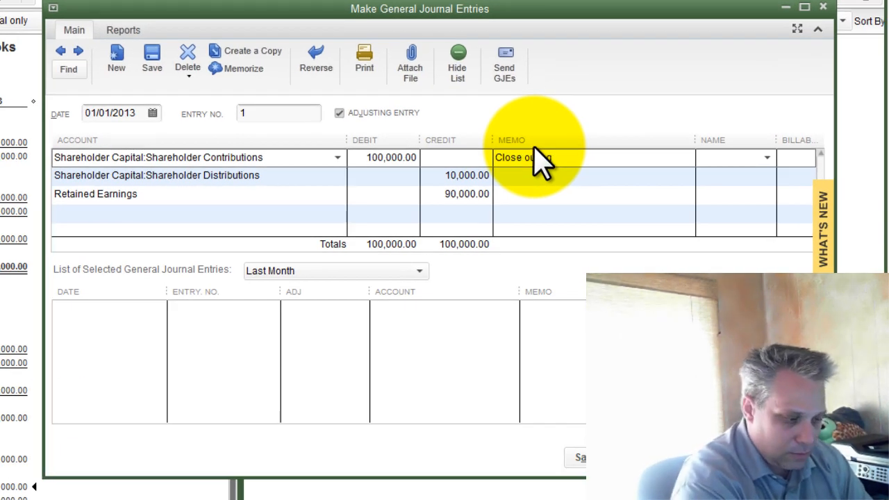
type("equity section")
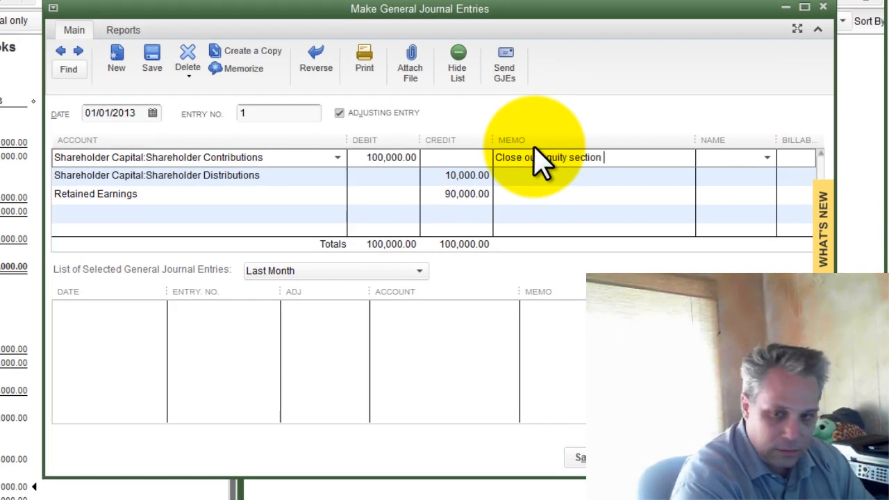
type("from 12/318")
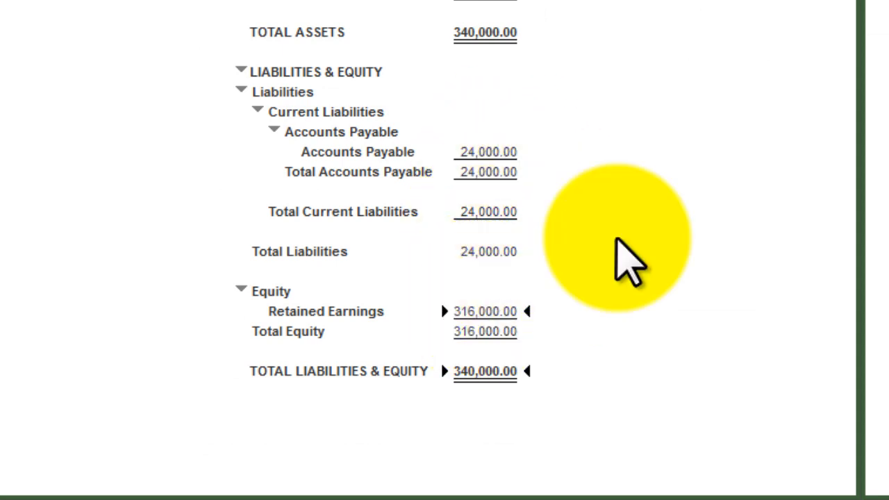
mouse_move(483, 311)
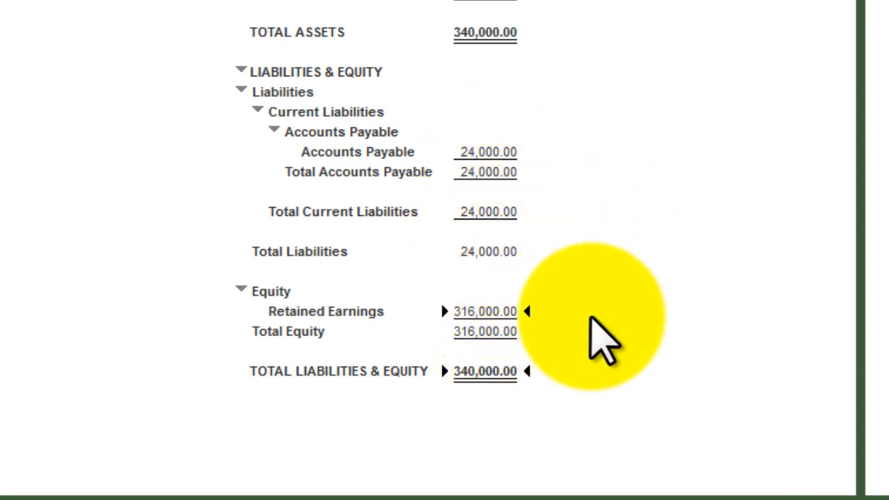
mouse_move(548, 341)
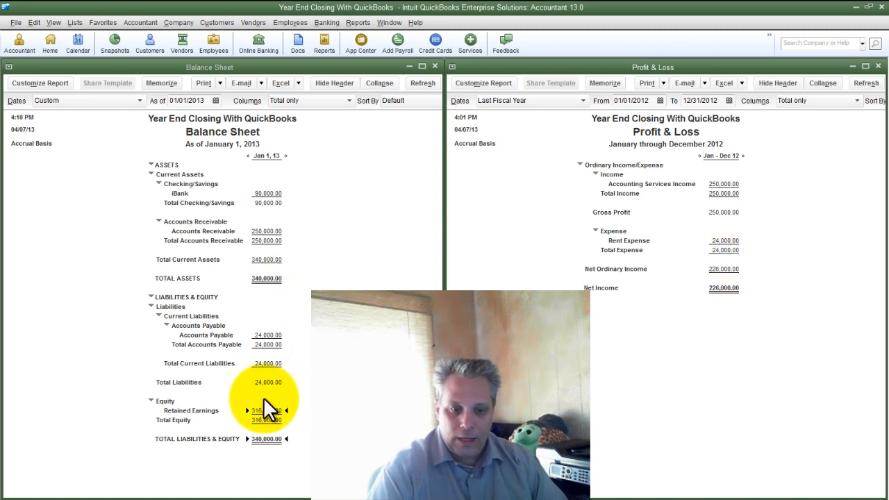
- Drill into the Retained Earnings 316,000 amount to show its Transactions by Account QuickReport
left_click(263, 409)
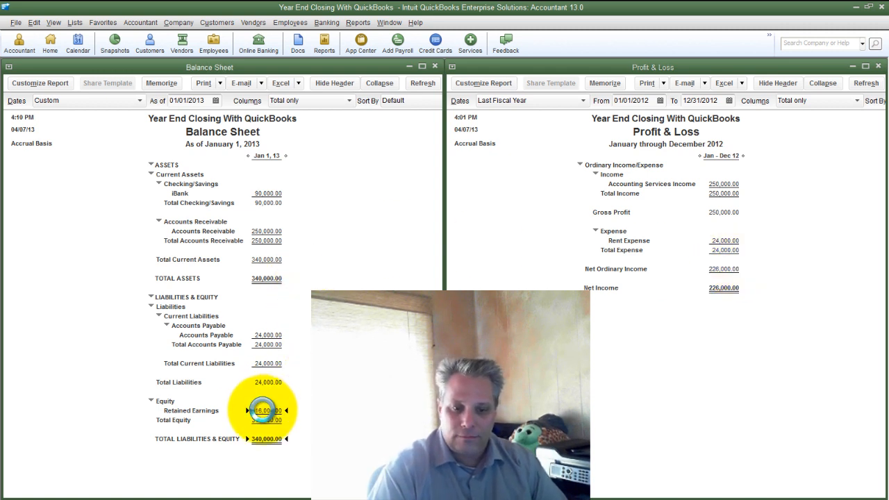
double_click(263, 411)
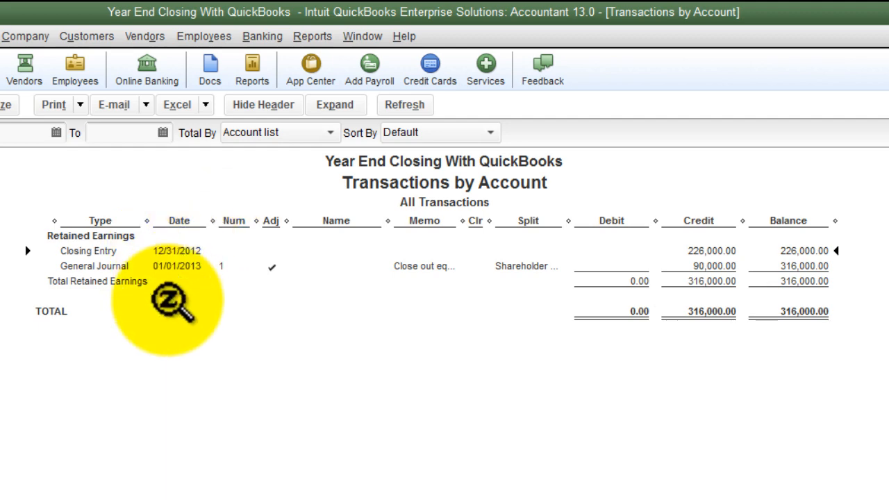
- Edit Company Information and keep January as the fiscal year's first month
left_click(183, 22)
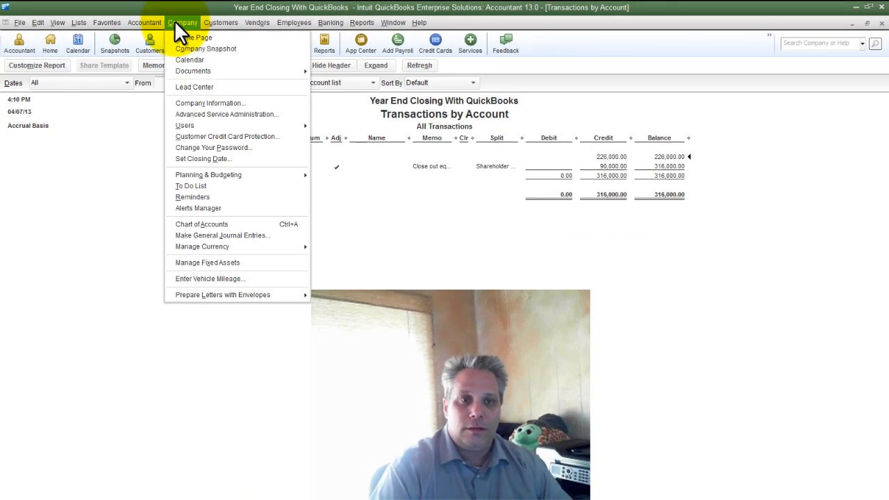
mouse_move(211, 103)
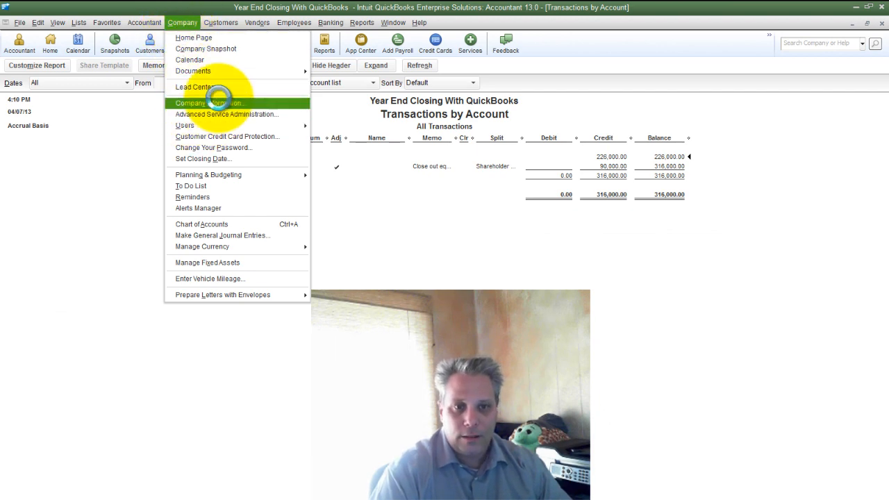
left_click(208, 103)
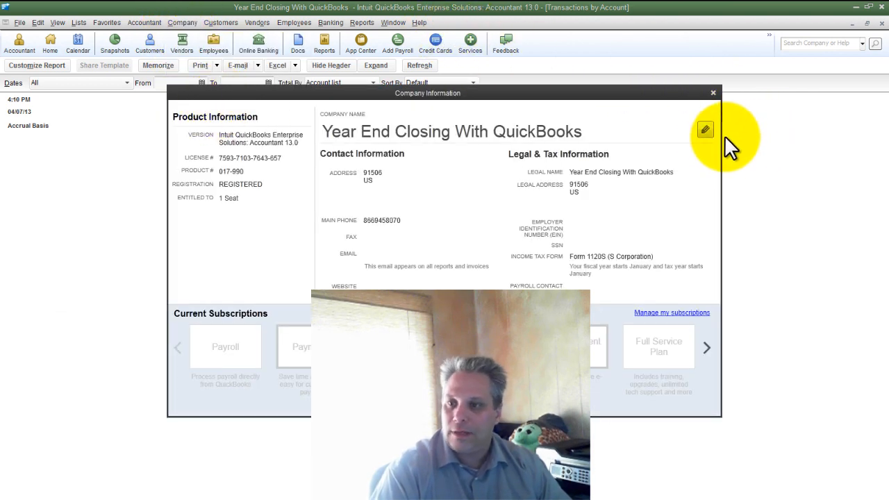
left_click(706, 131)
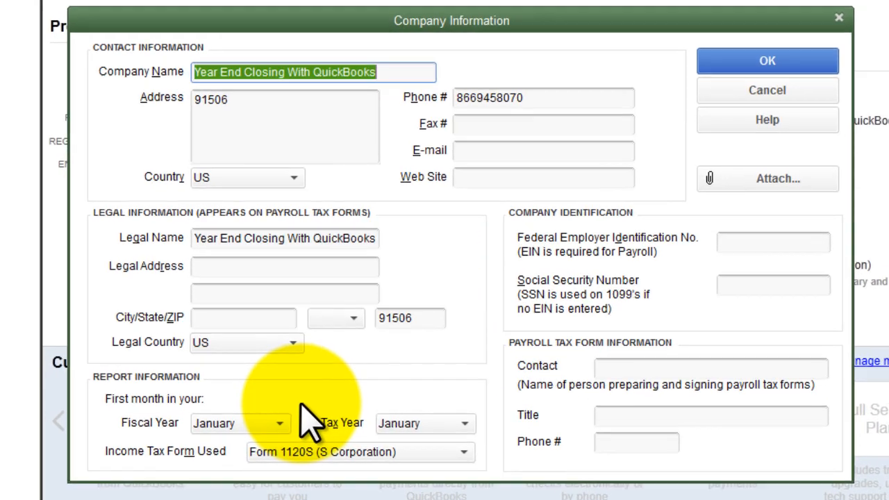
left_click(281, 423)
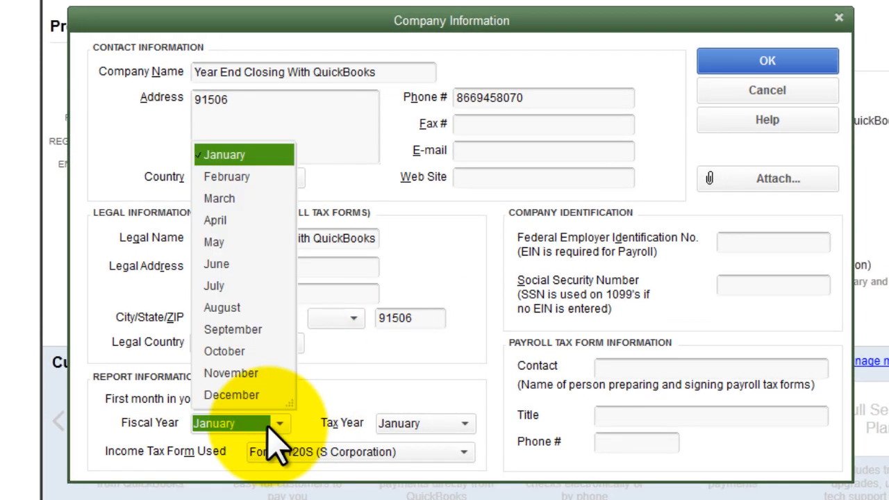
left_click(225, 155)
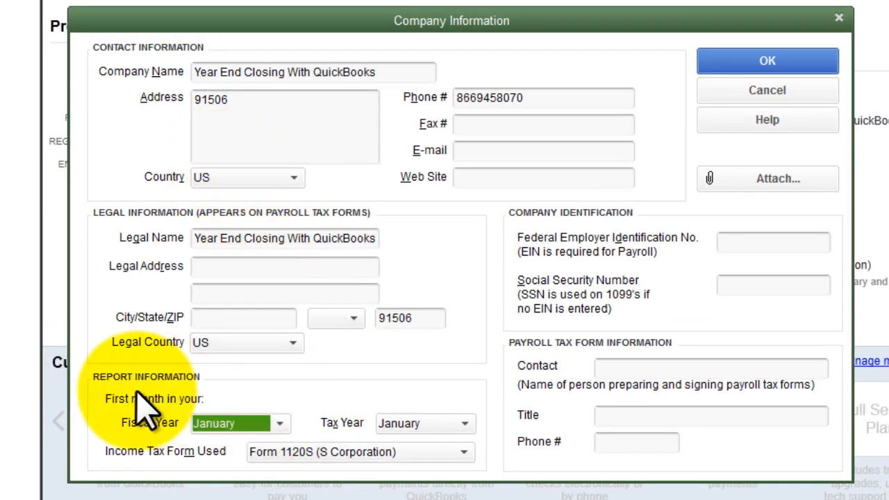
mouse_move(280, 424)
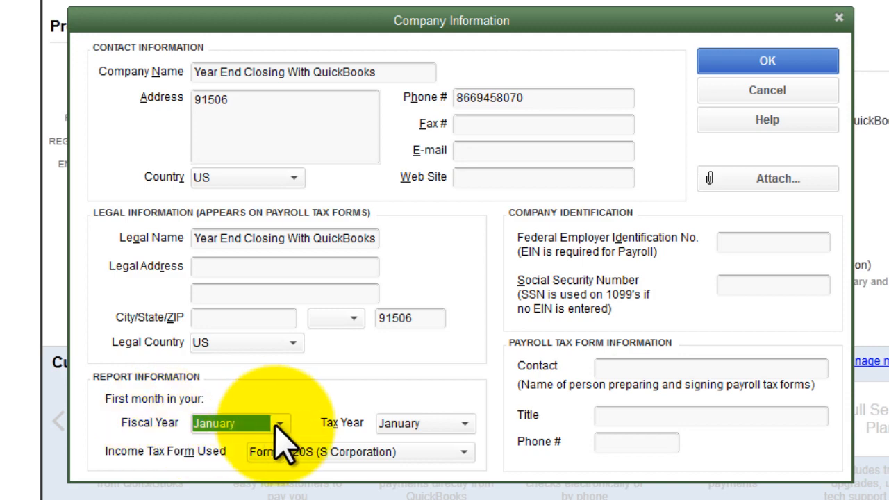